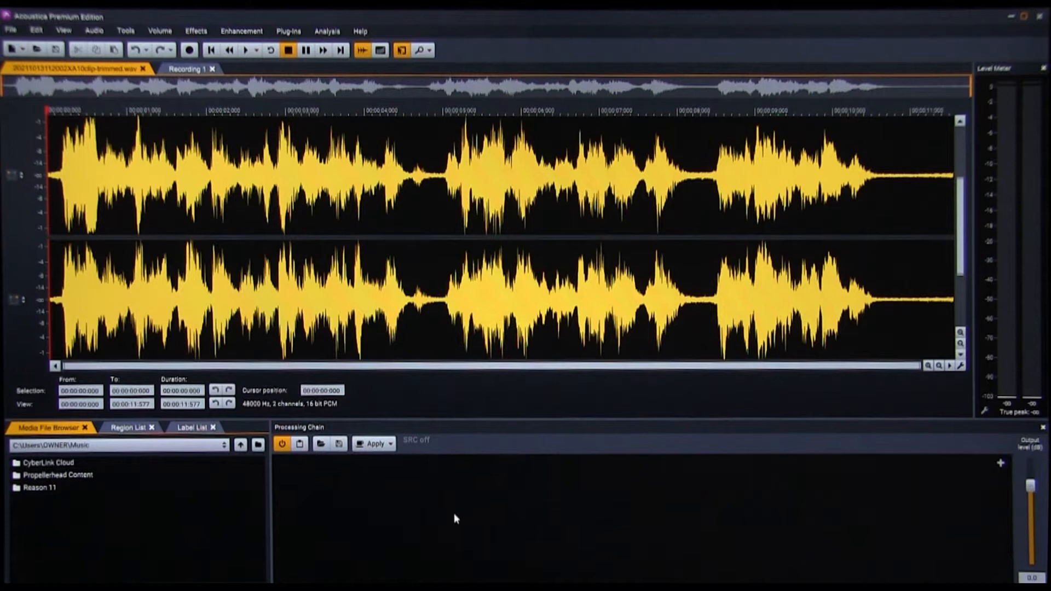
Play the echoey voice recording, then launch Acon Digital DeVerberate 3 (VST3) from the Plug-ins menu
click(246, 49)
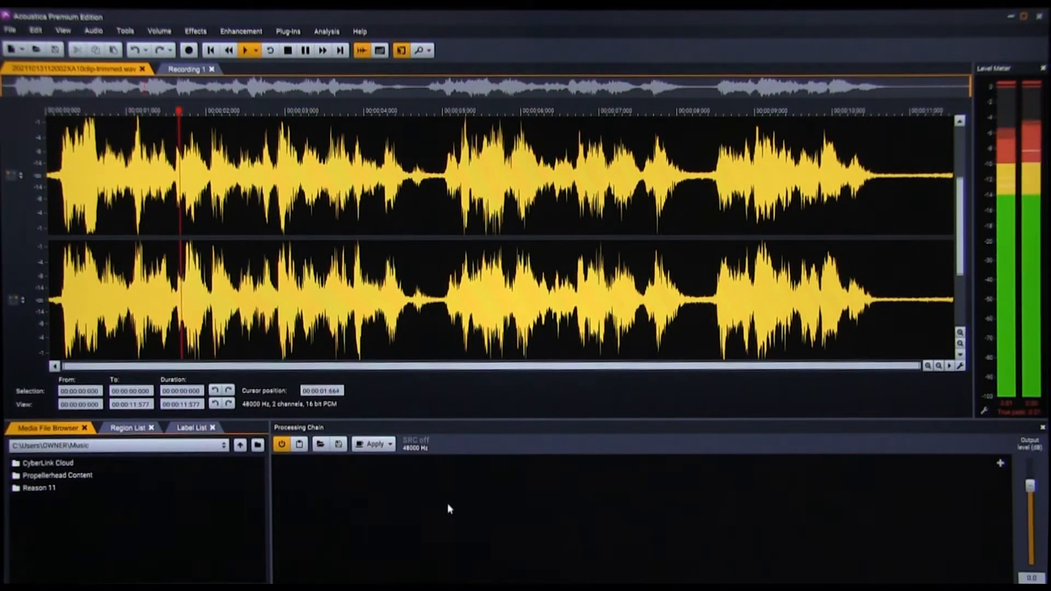
click(246, 49)
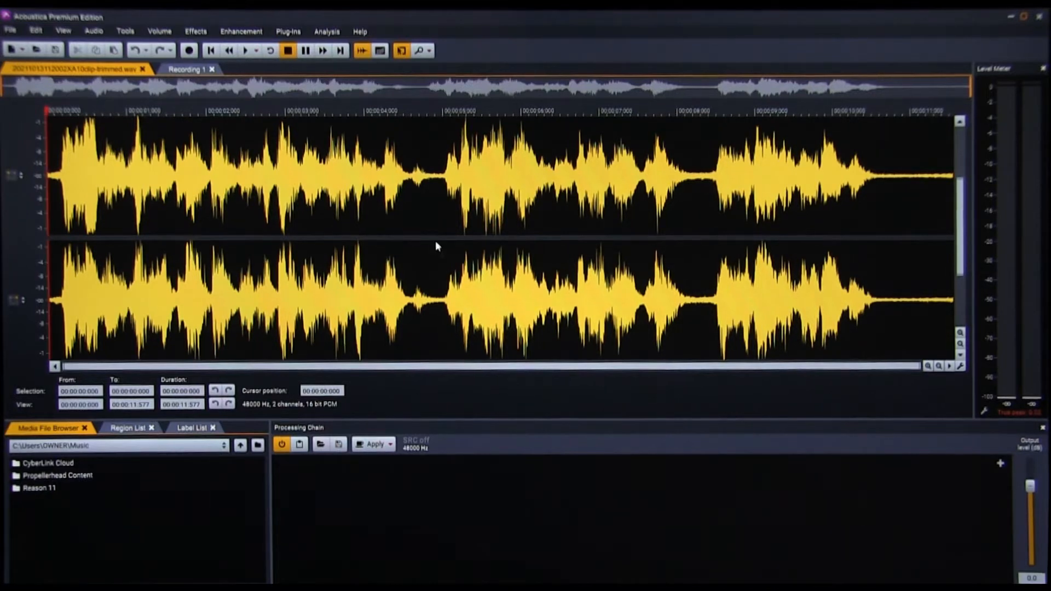
click(288, 30)
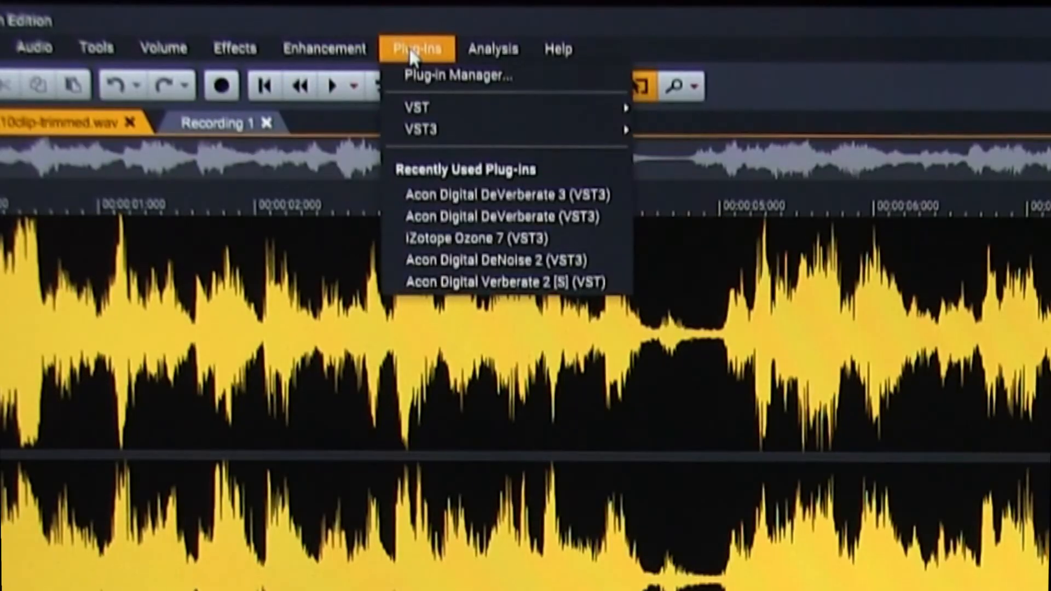
mouse_move(436, 129)
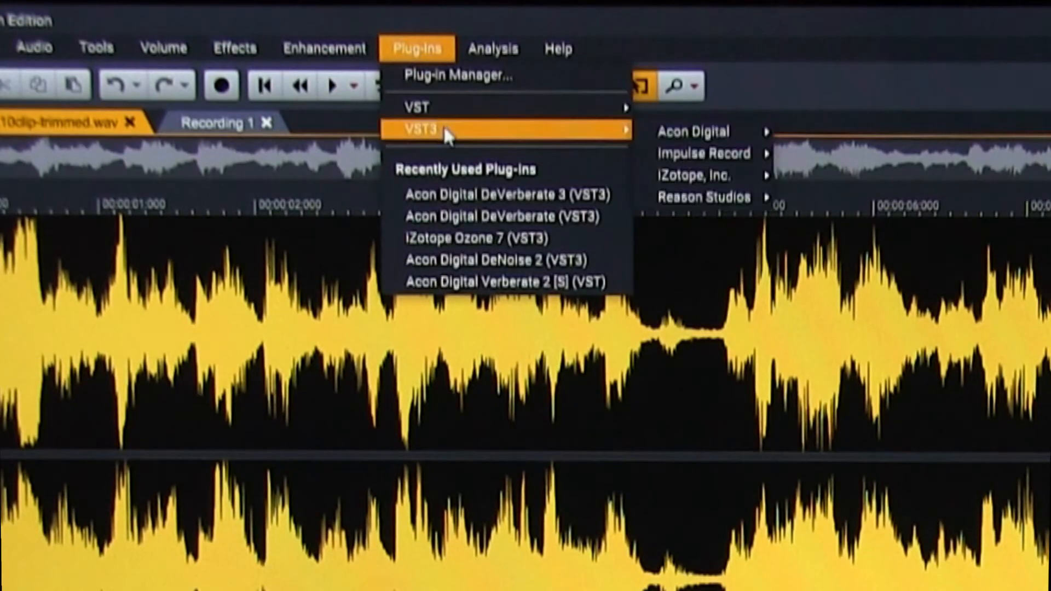
mouse_move(693, 131)
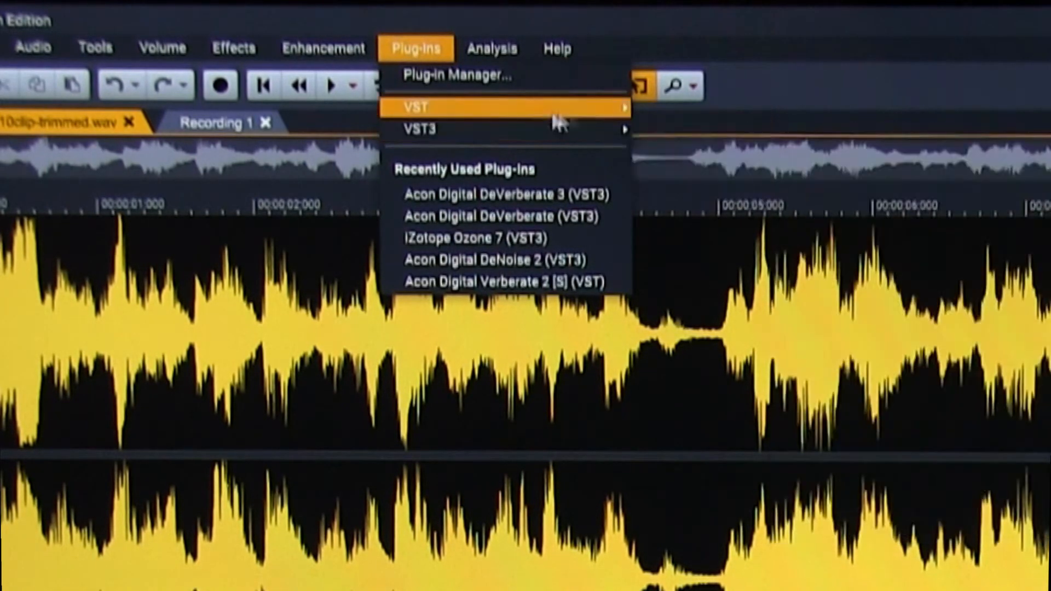
mouse_move(537, 174)
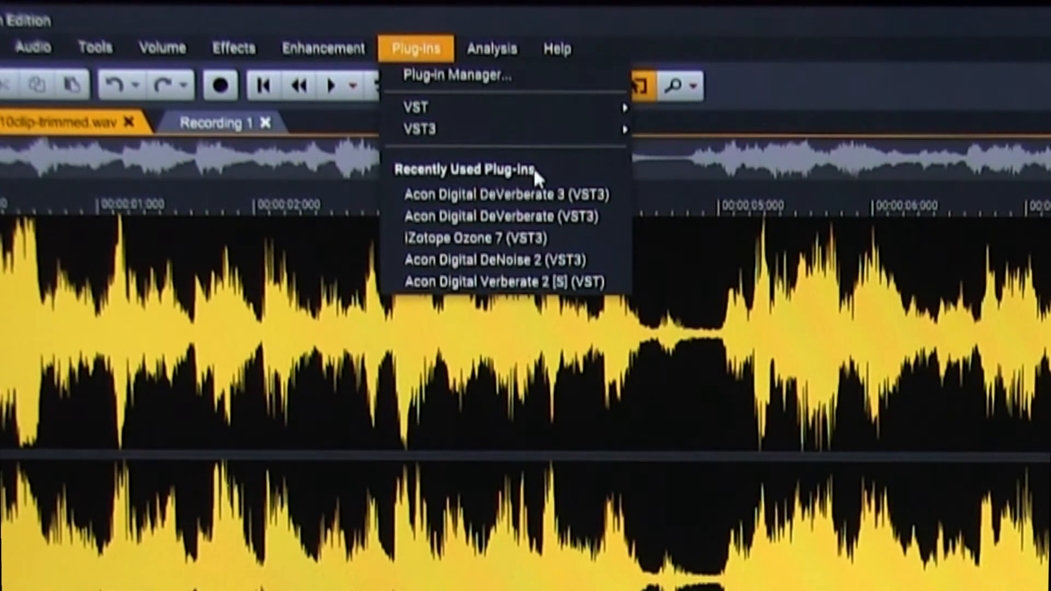
click(502, 194)
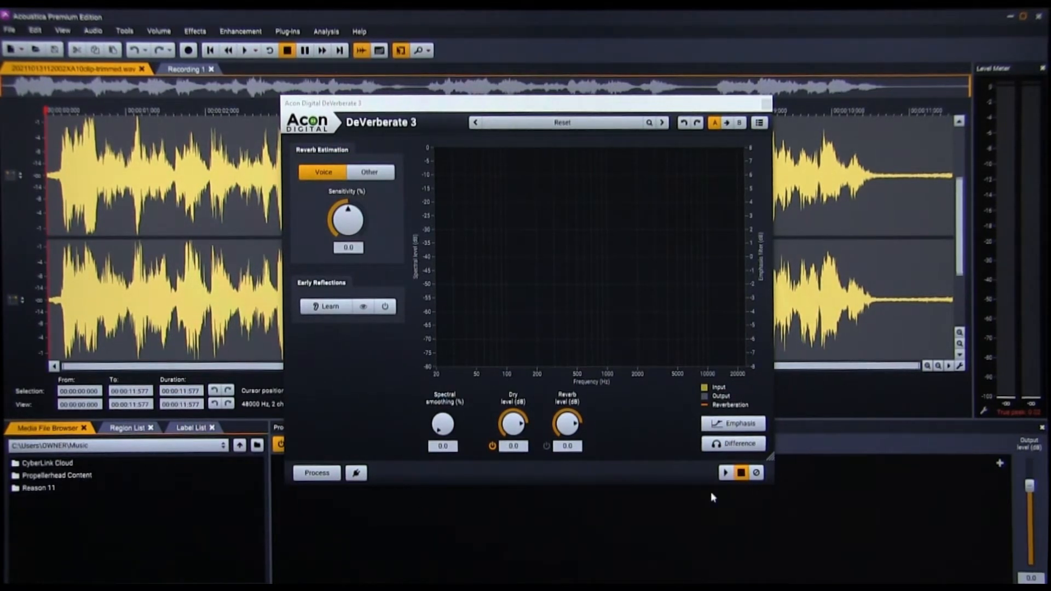
mouse_move(702, 499)
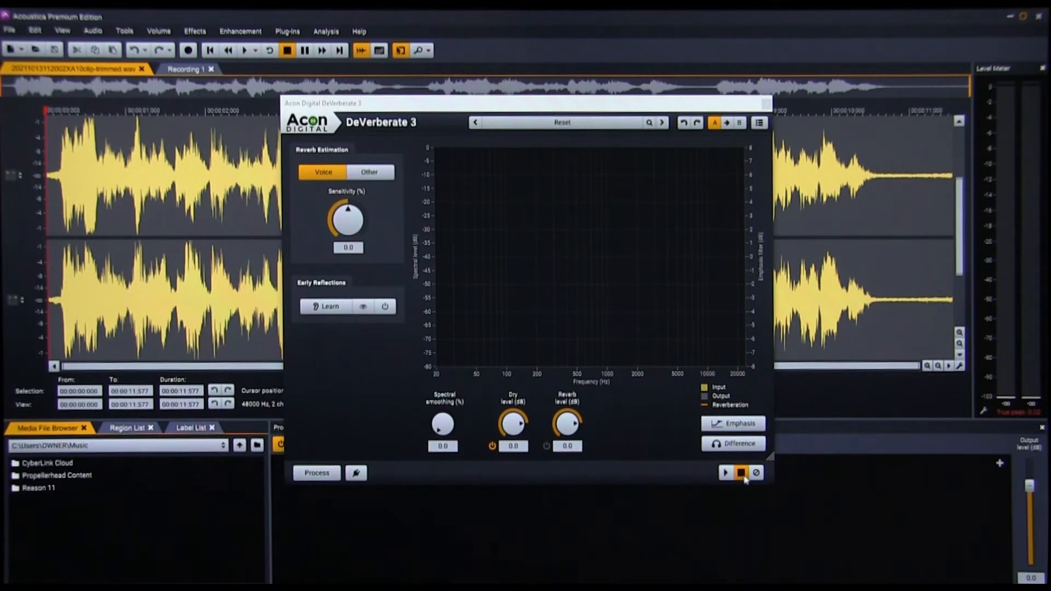
click(724, 473)
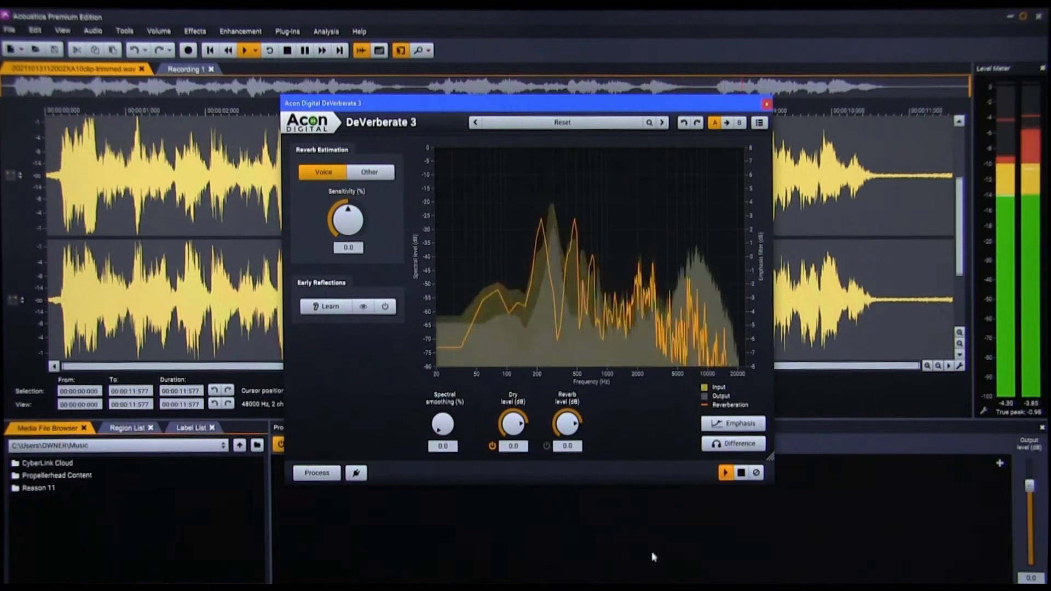
click(740, 473)
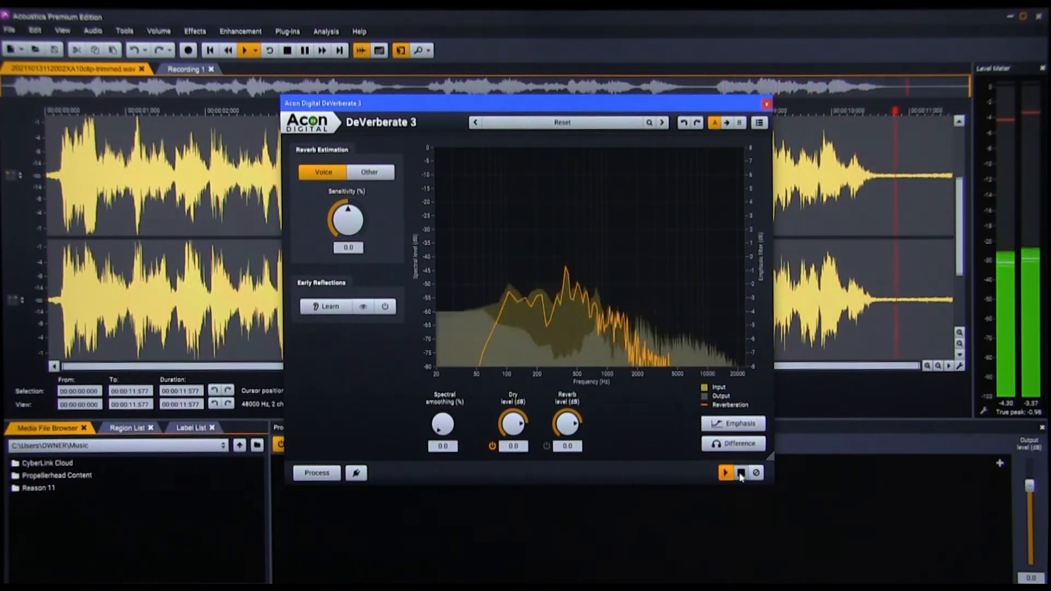
click(741, 472)
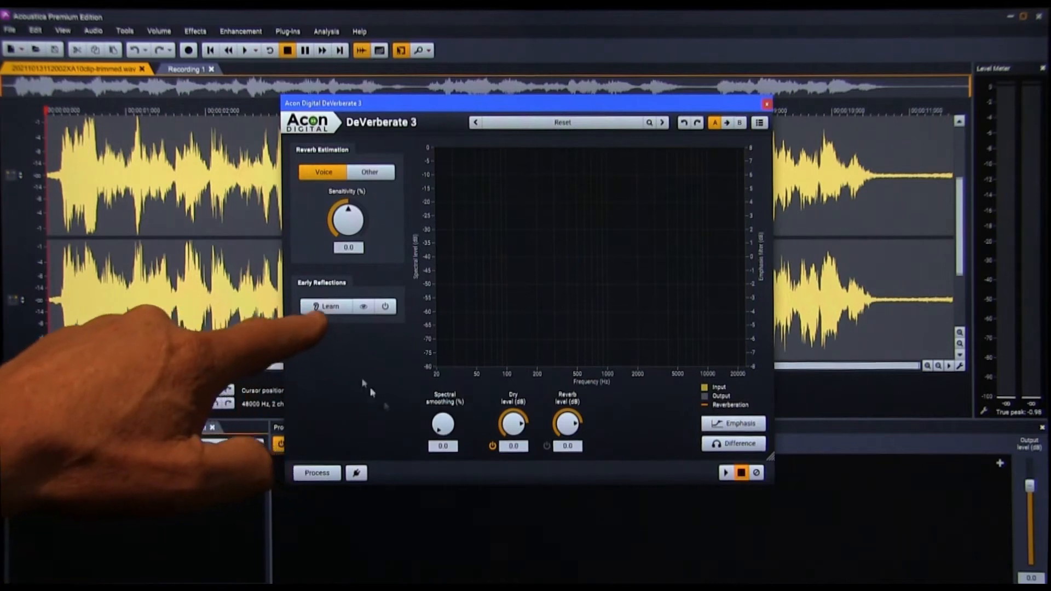
Learn the room's early reflections from a preview of the voice and enable early-reflection reduction
click(327, 306)
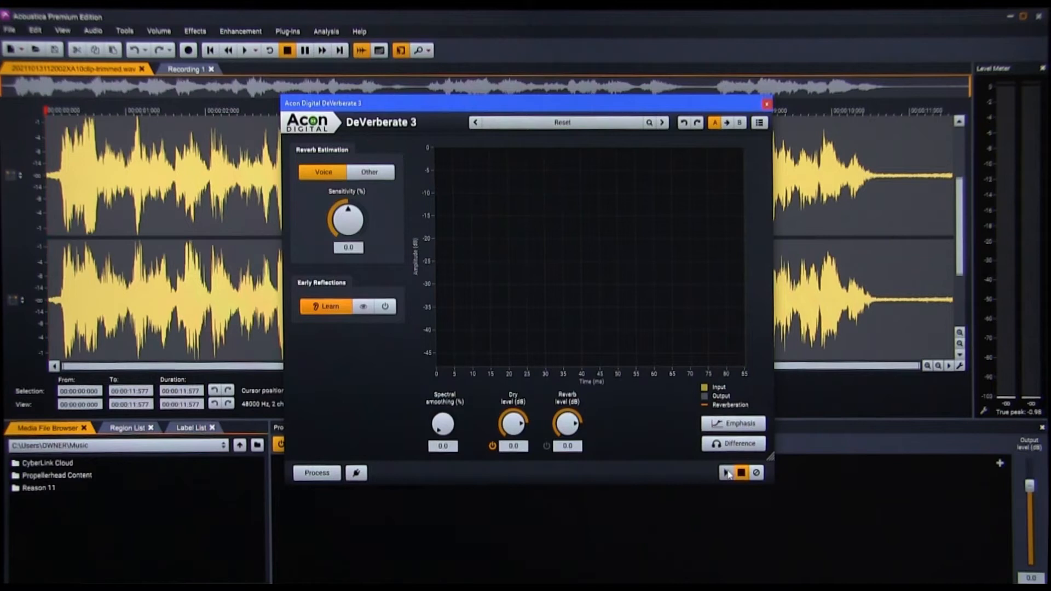
click(726, 473)
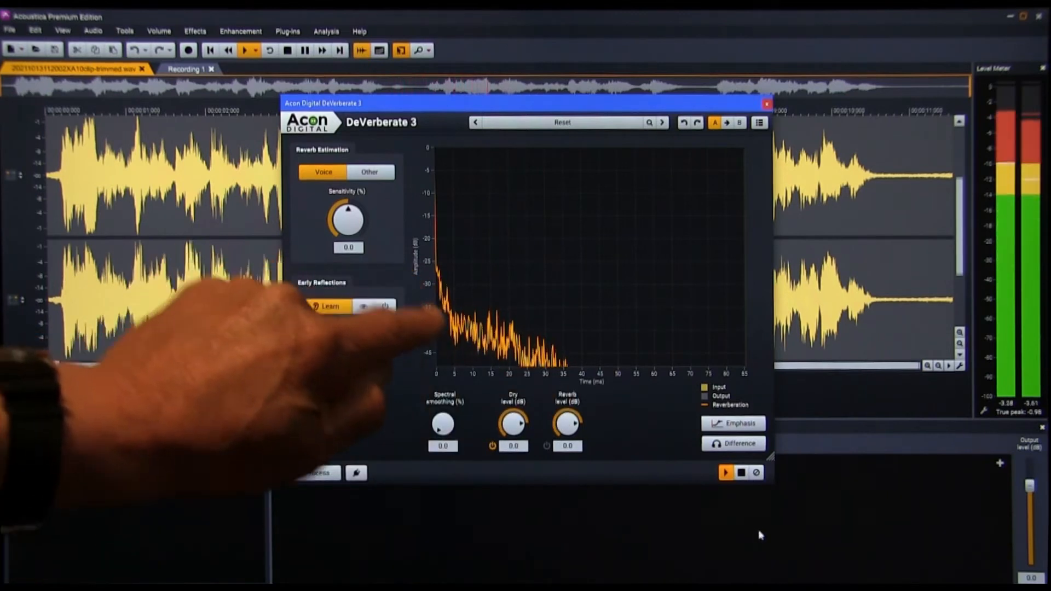
click(741, 473)
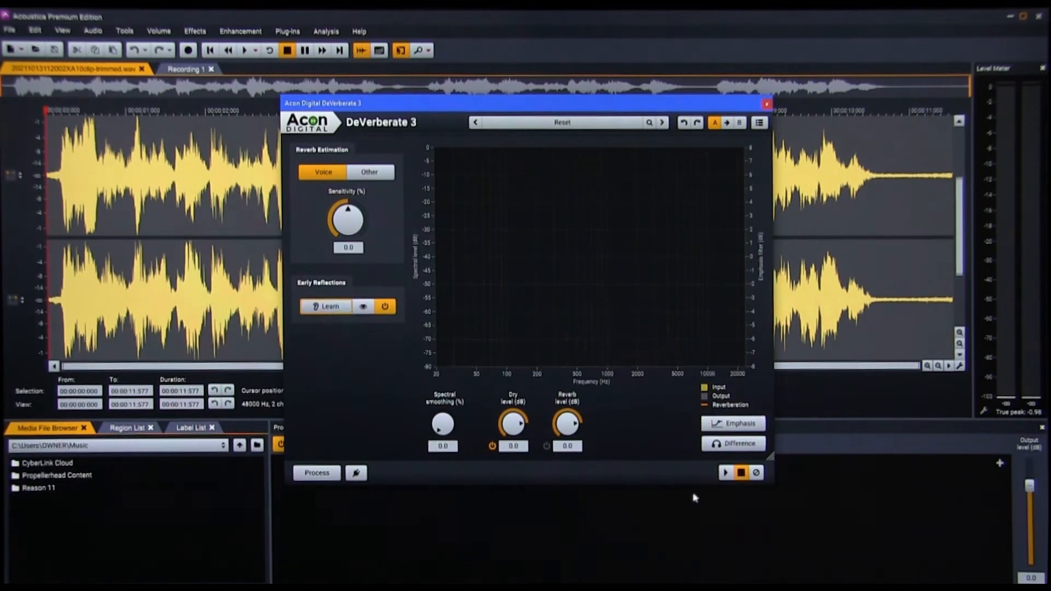
click(725, 473)
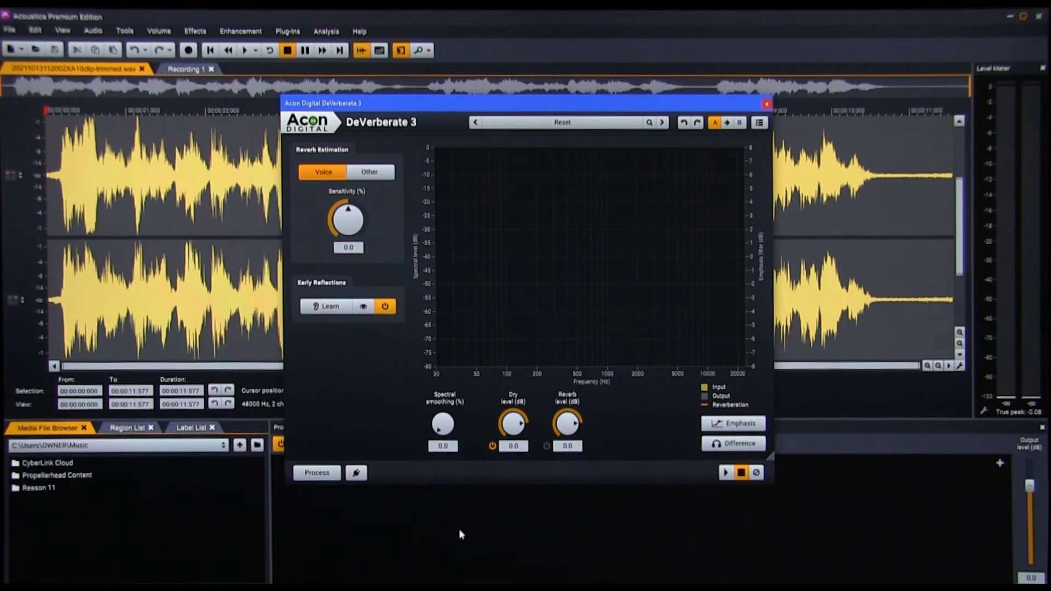
mouse_move(378, 199)
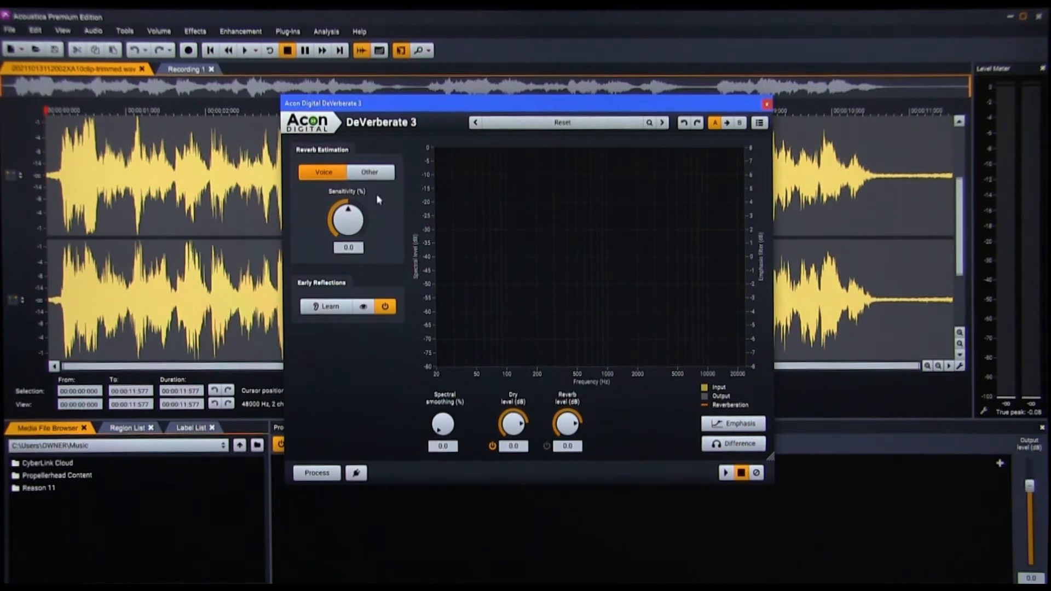
click(369, 172)
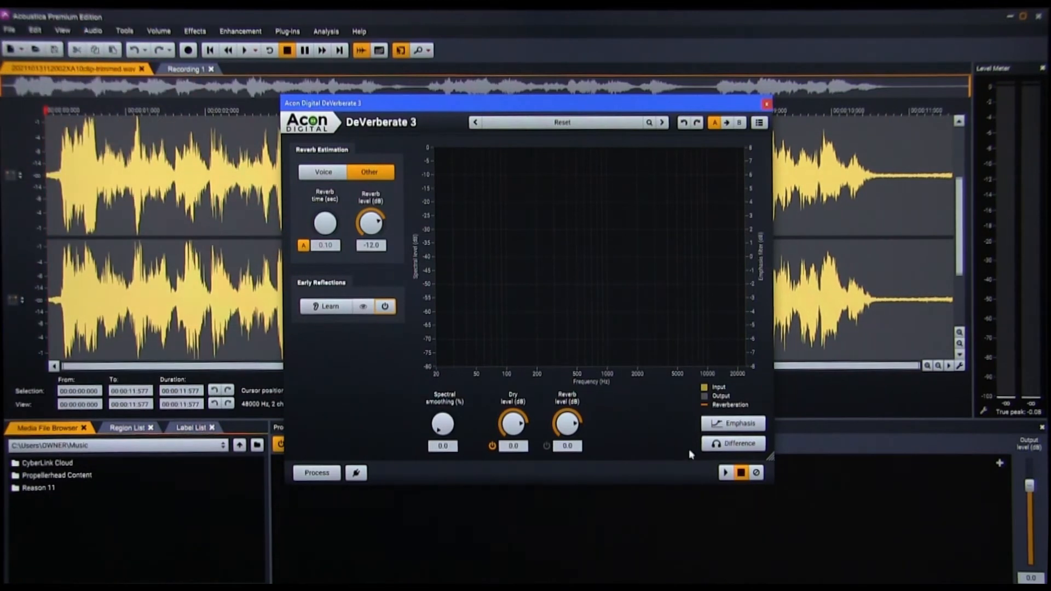
click(322, 171)
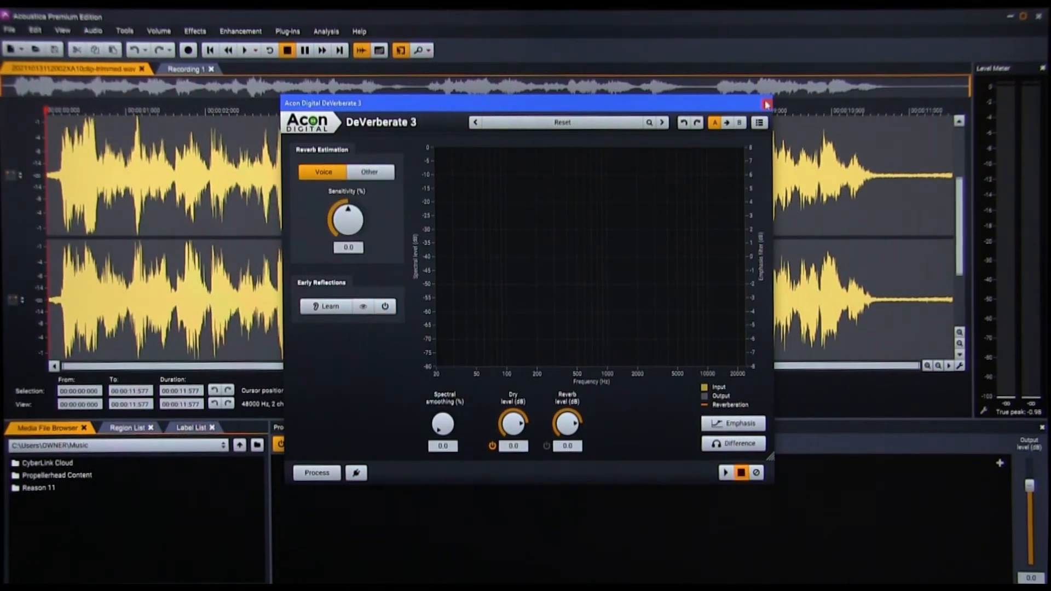
Close DeVerberate 3 without processing and play the unchanged recording back
click(766, 103)
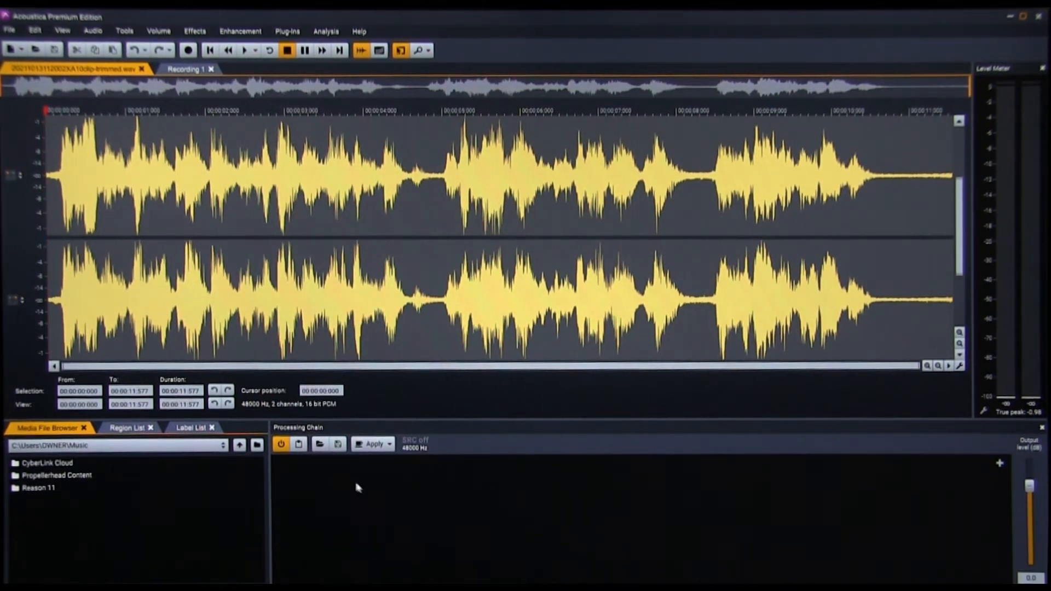
click(245, 49)
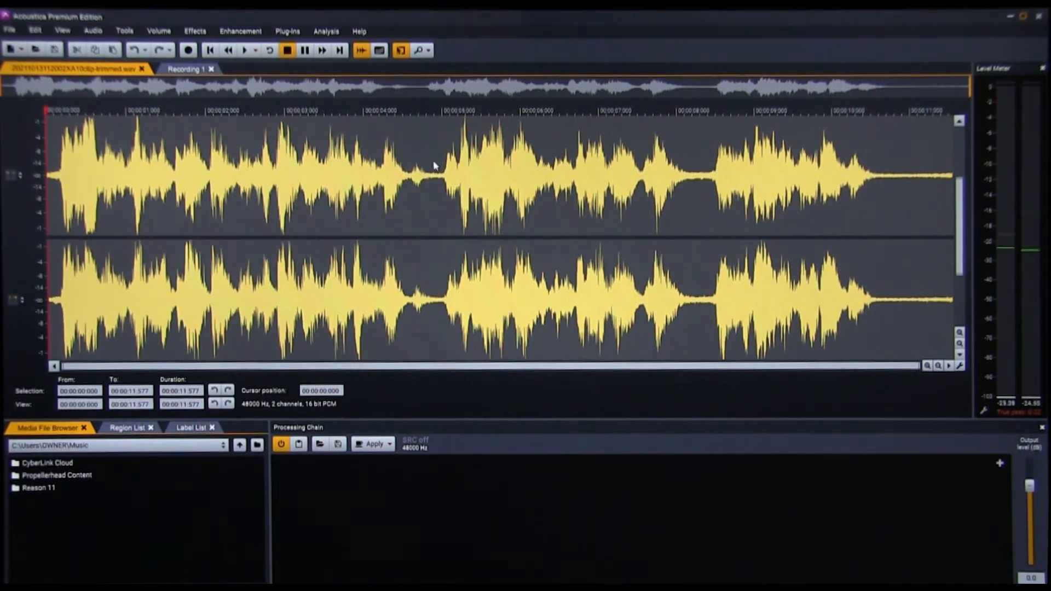
Relaunch DeVerberate 3 (VST3) on the recording and preview the de-reverberated voice
click(287, 30)
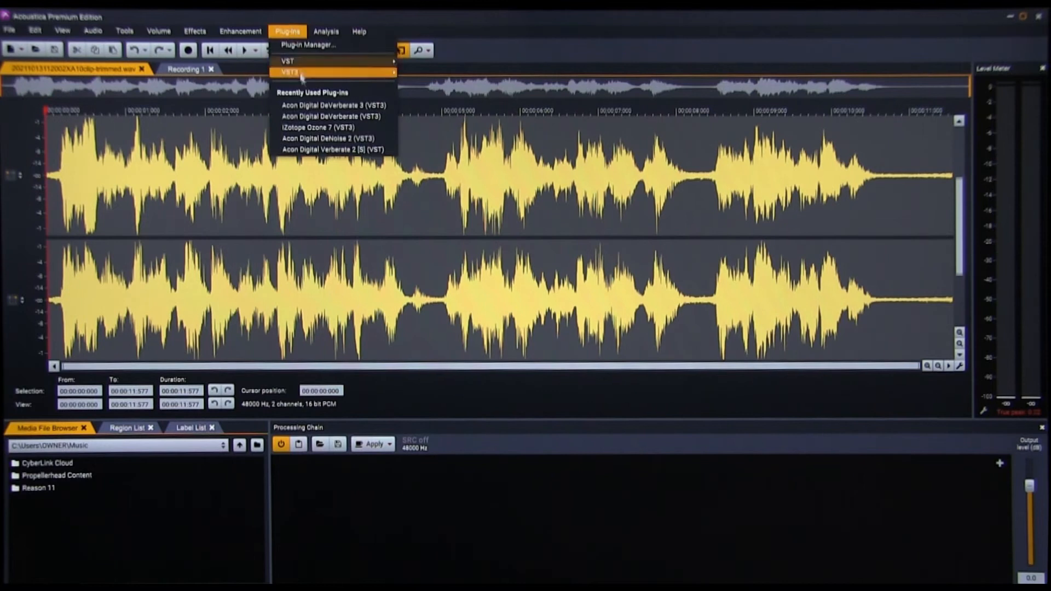
click(334, 105)
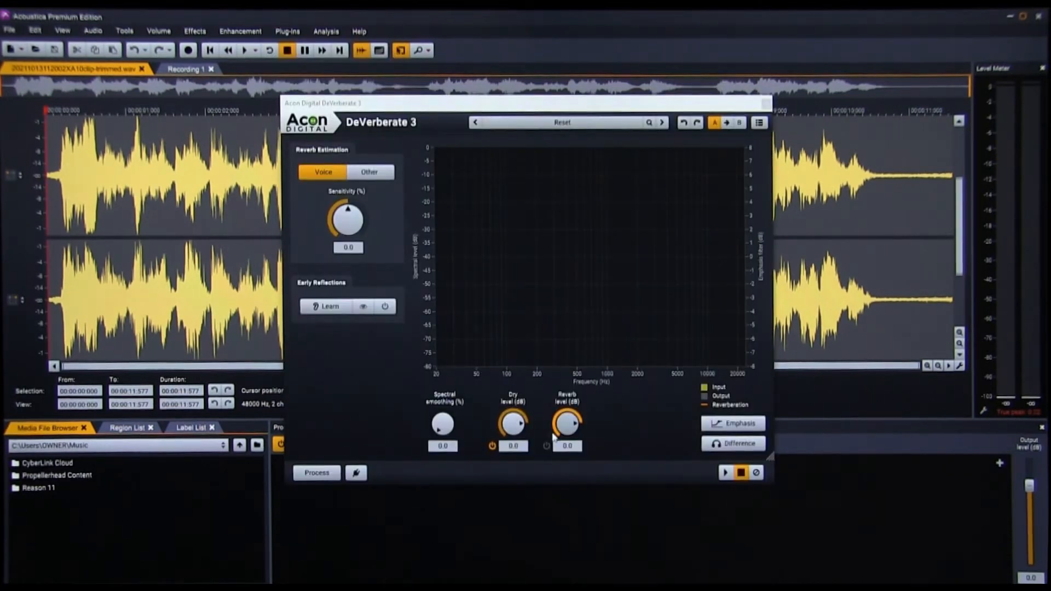
click(725, 472)
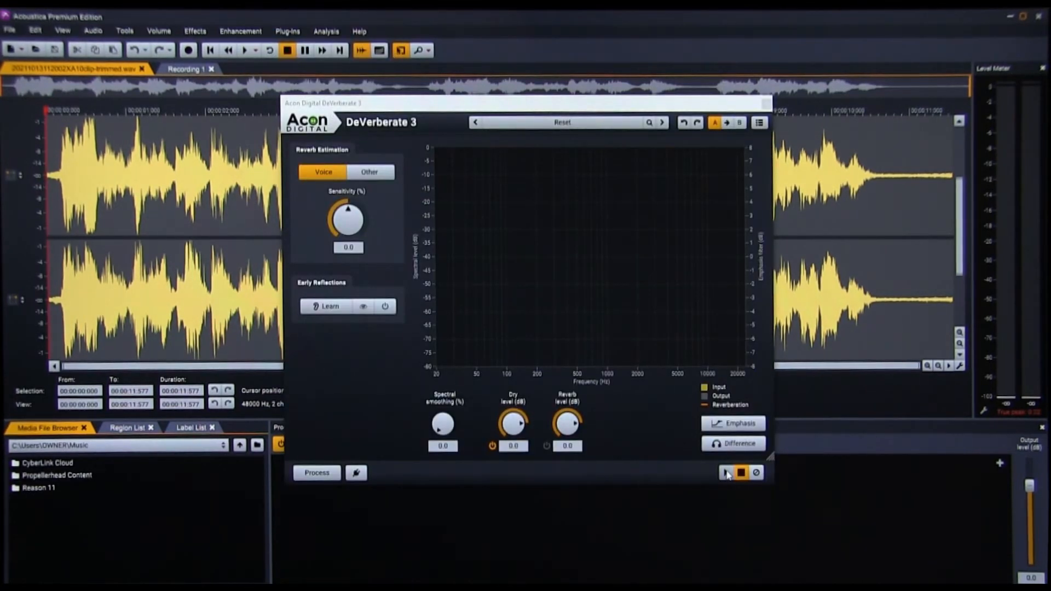
click(724, 473)
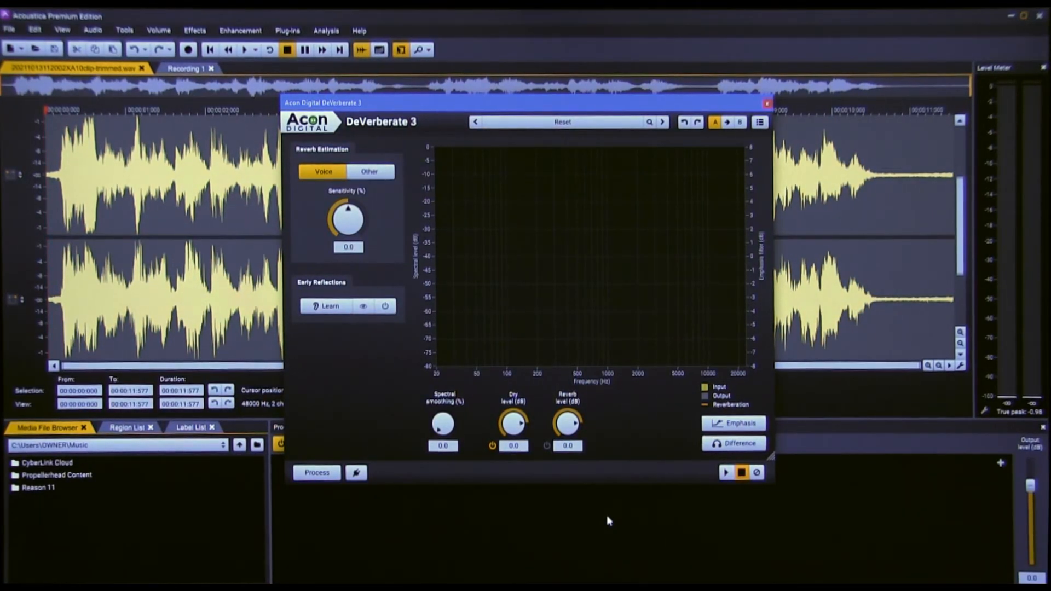
mouse_move(713, 521)
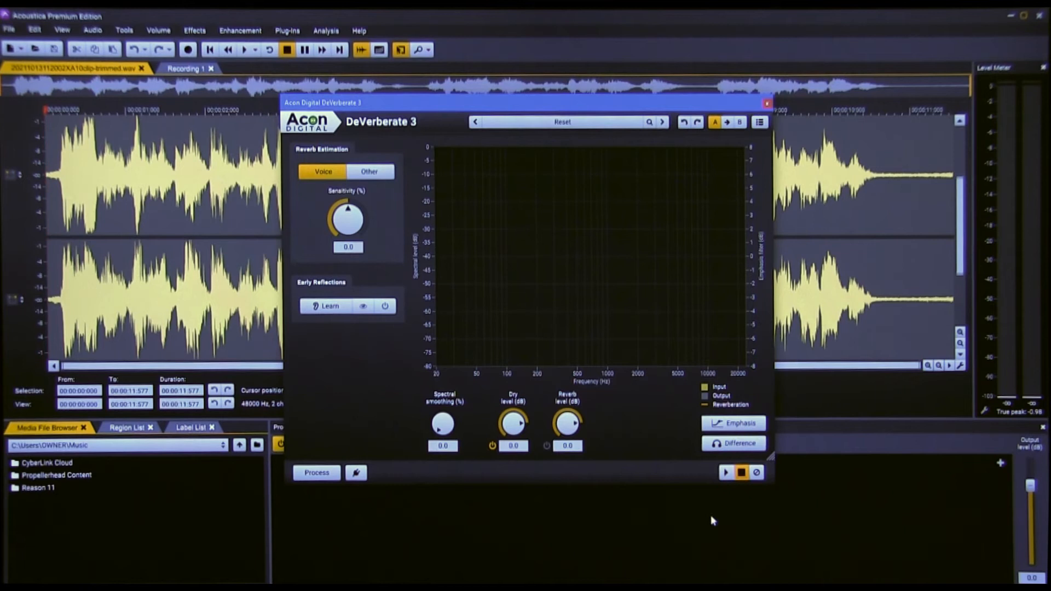
mouse_move(742, 510)
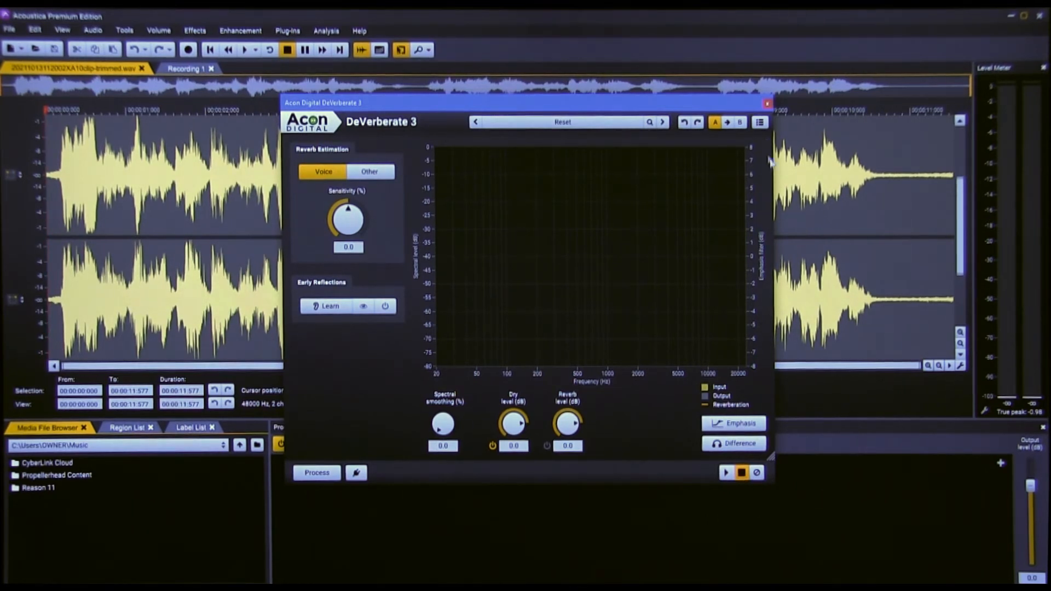
Bring up the DeVerberate 3 help guide from the plug-in menu and scroll to Using DeVerberate
click(759, 121)
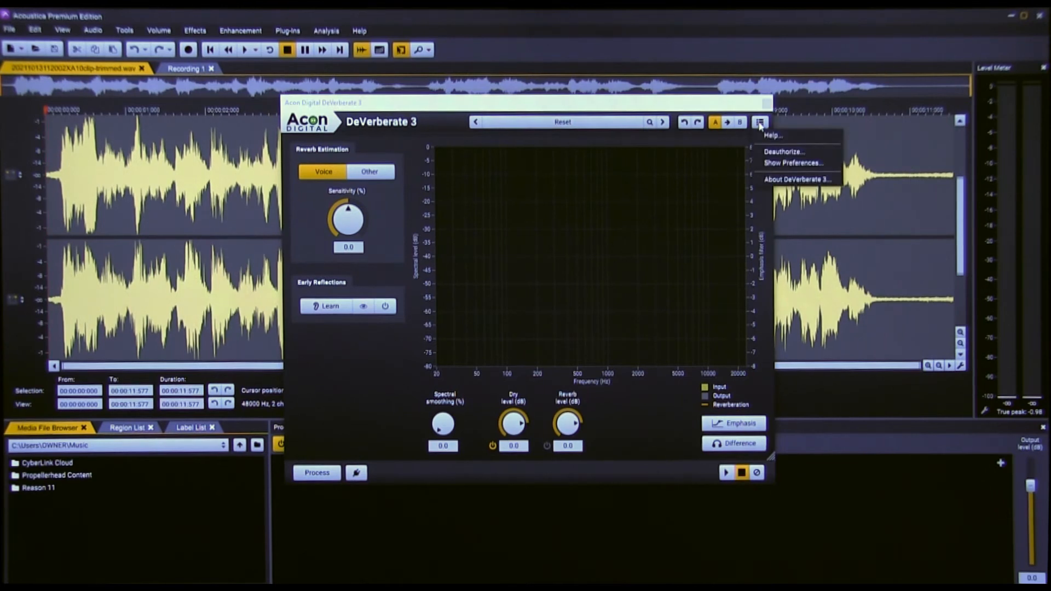
click(760, 122)
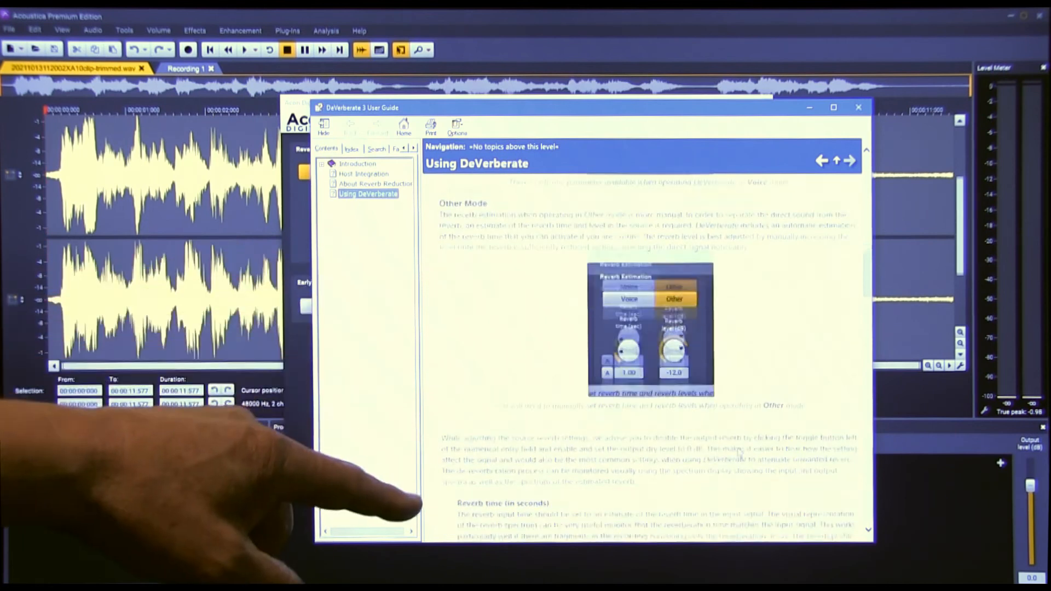
scroll(down, 3)
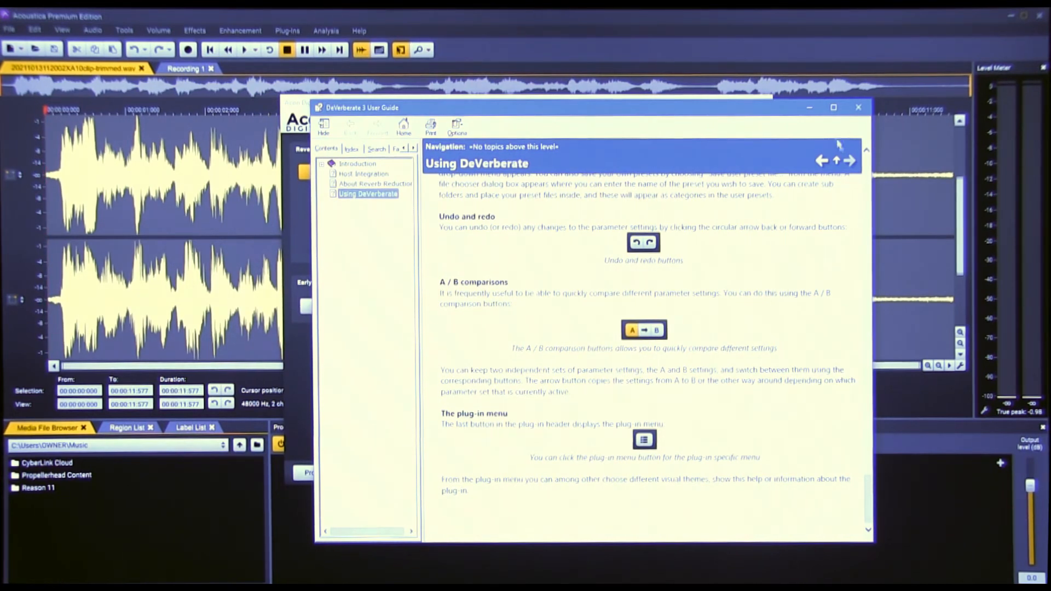
Close the user guide and plug-in, then relaunch DeVerberate 3 (VST3) on the recording
click(858, 107)
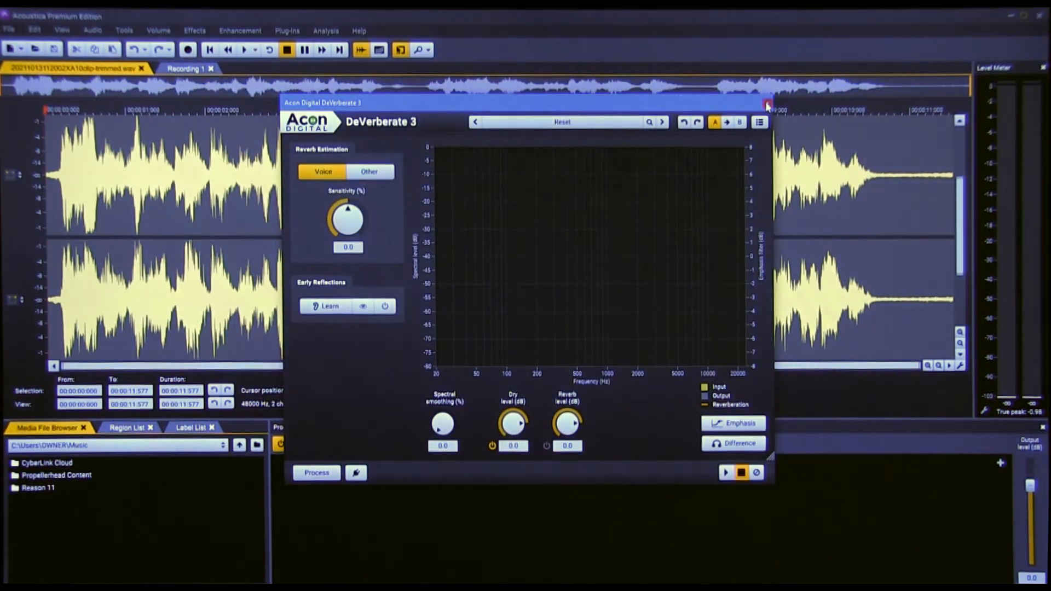
click(766, 106)
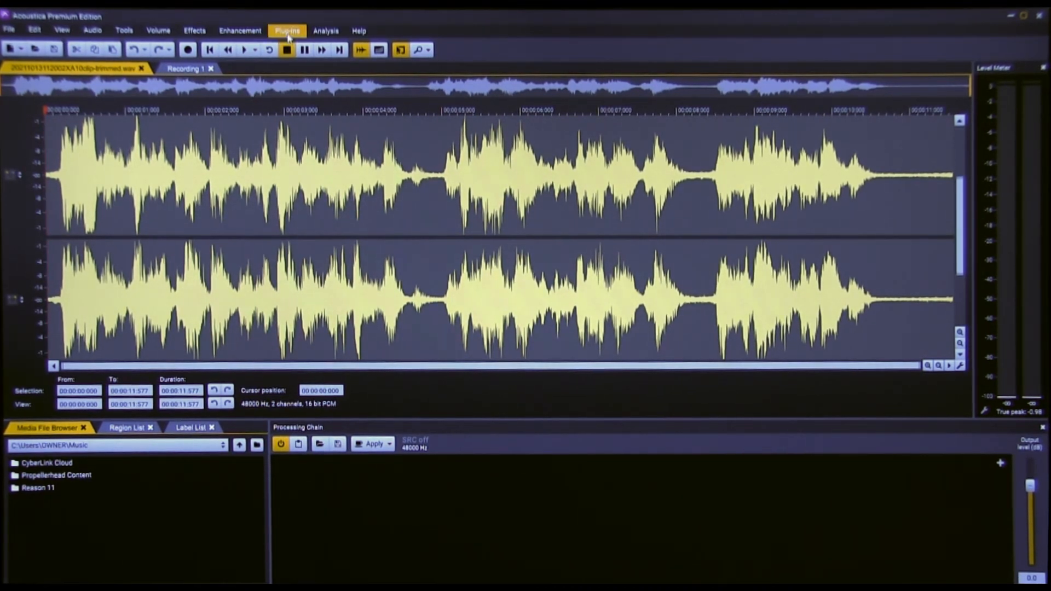
click(287, 31)
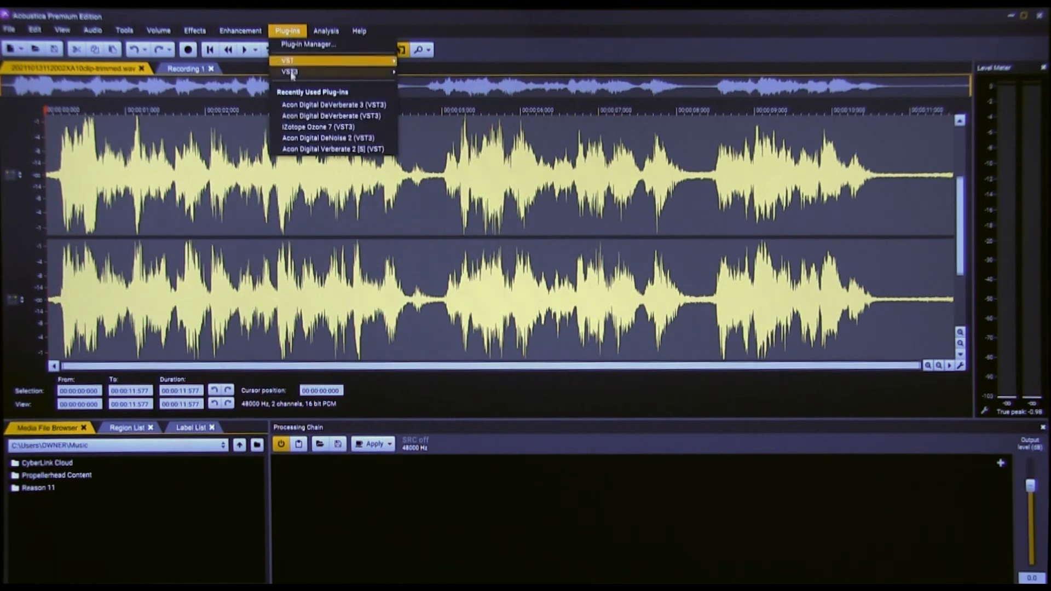
click(335, 105)
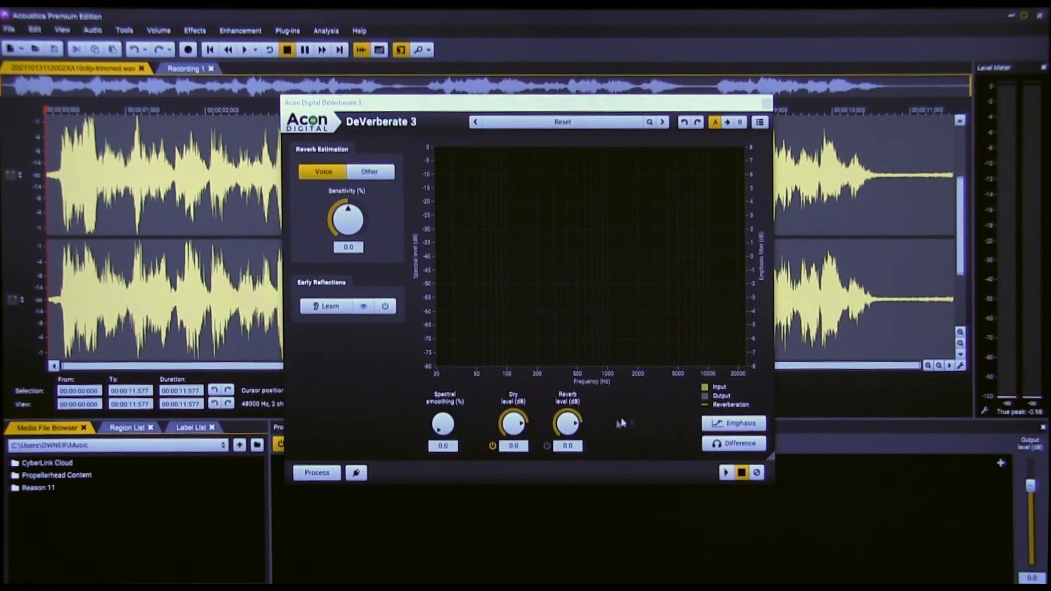
Preview the de-reverberated voice with default settings and stop playback
click(727, 473)
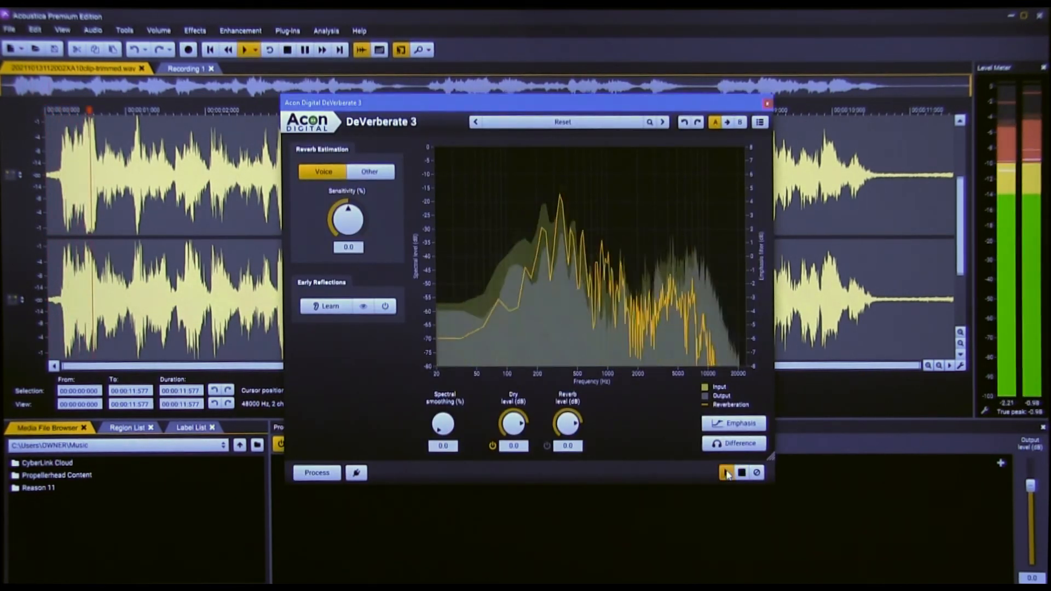
click(727, 472)
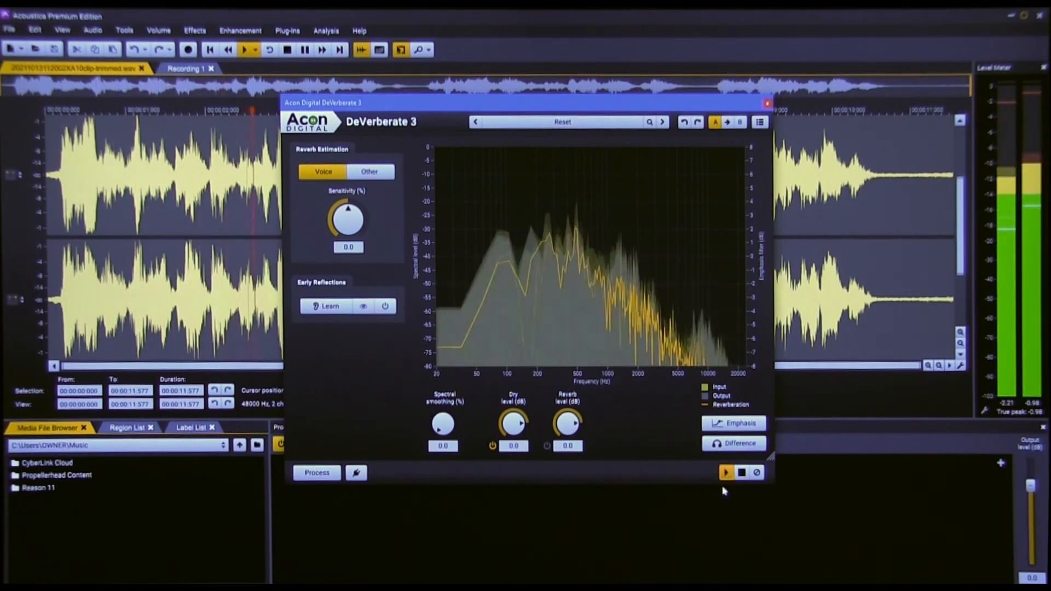
click(741, 473)
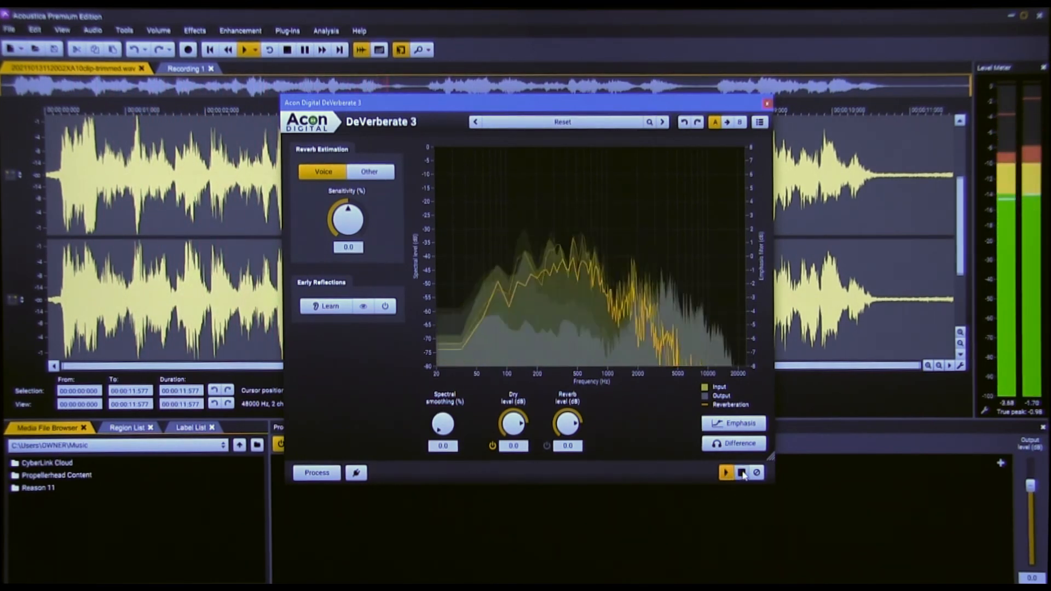
click(726, 473)
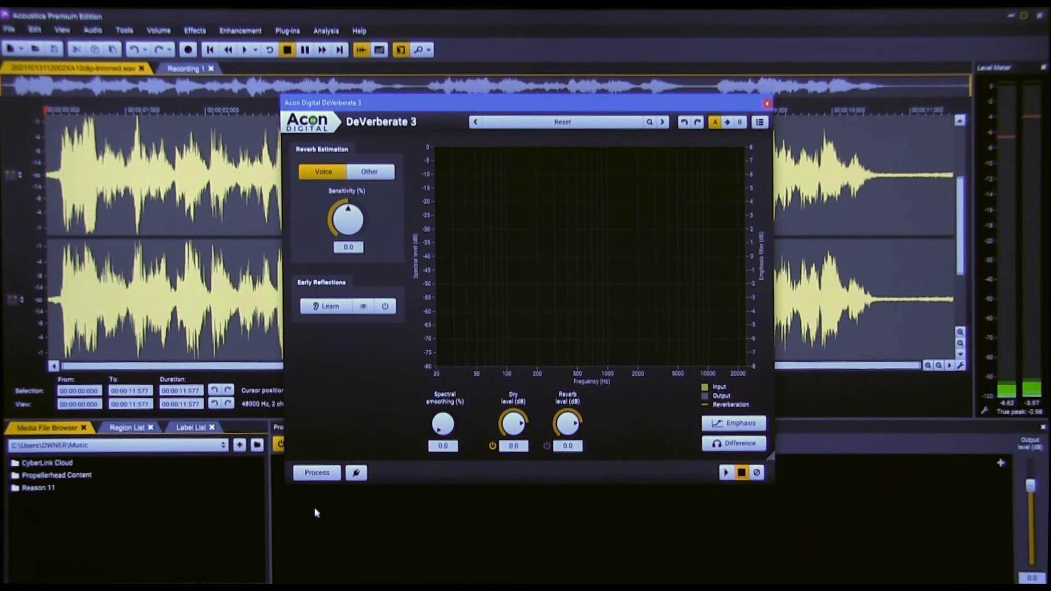
Process the whole recording with DeVerberate 3 and play the result
click(317, 473)
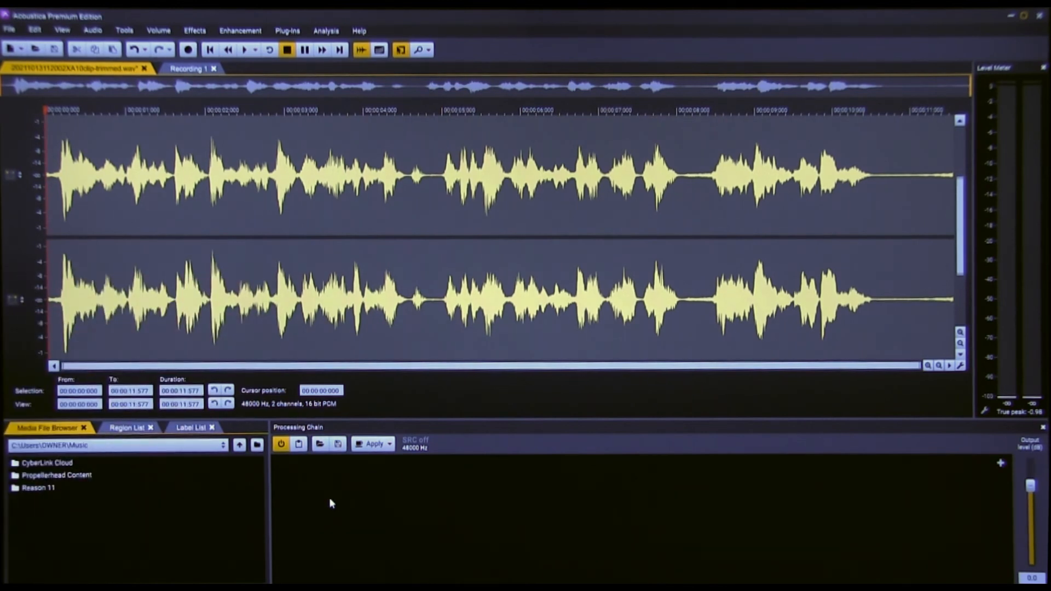
mouse_move(354, 490)
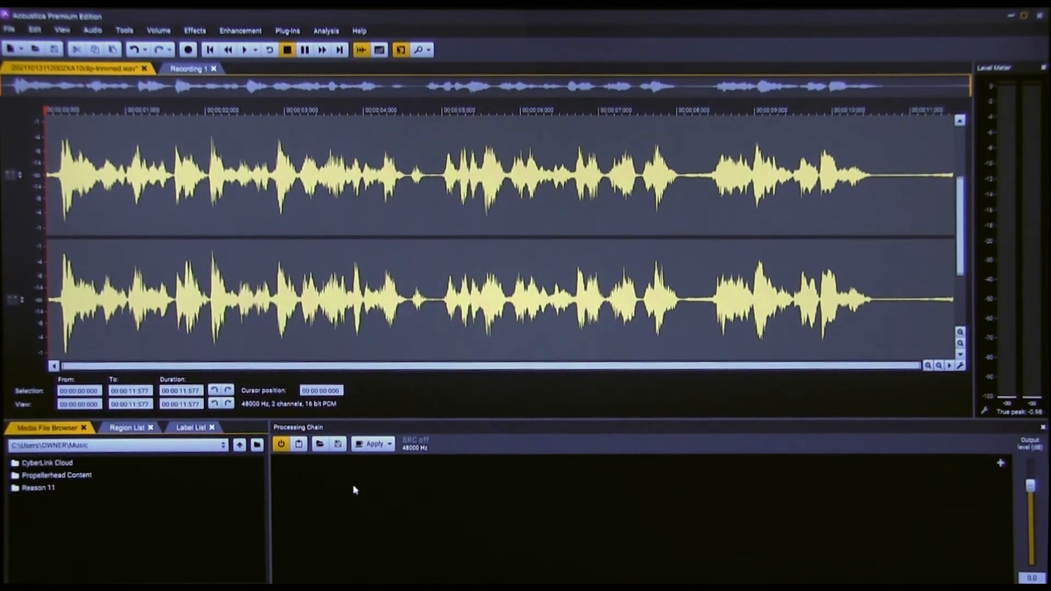
click(244, 49)
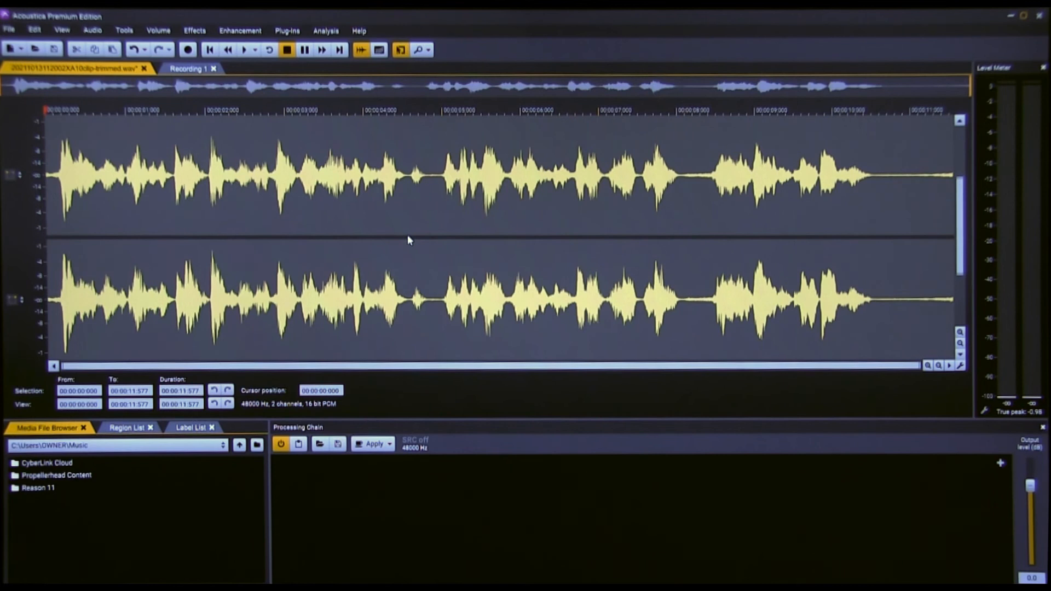
mouse_move(420, 238)
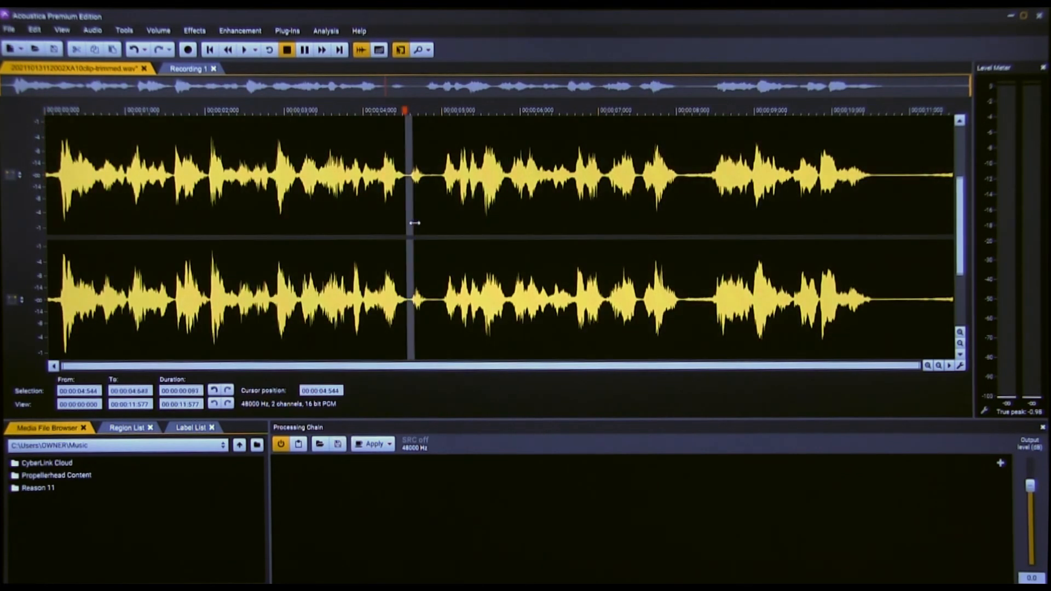
Select and delete the short blip near 00:00:04.6, then listen back around the edit
drag(405, 234, 429, 234)
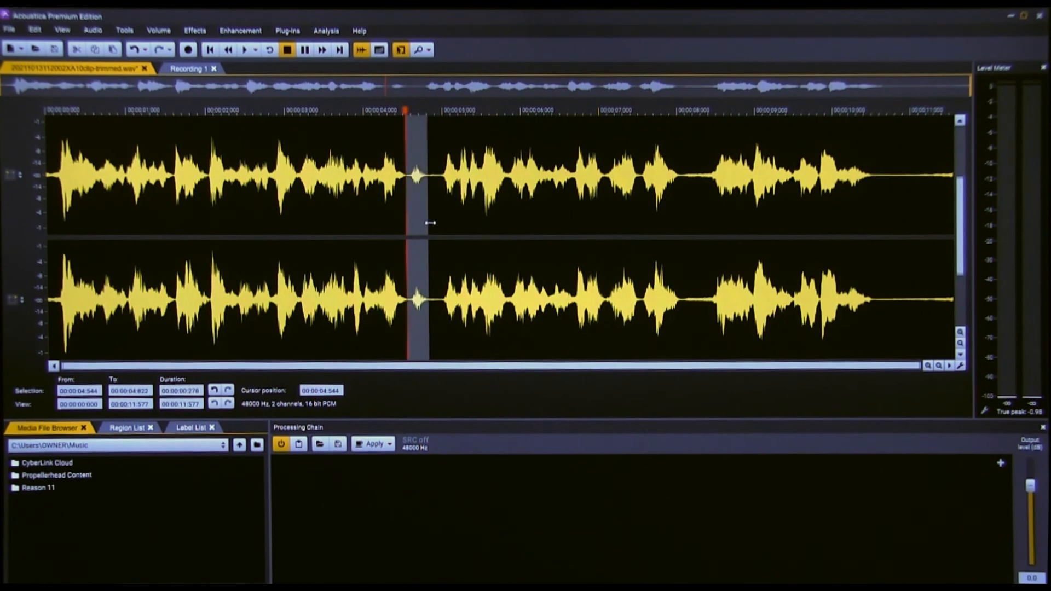
mouse_move(420, 246)
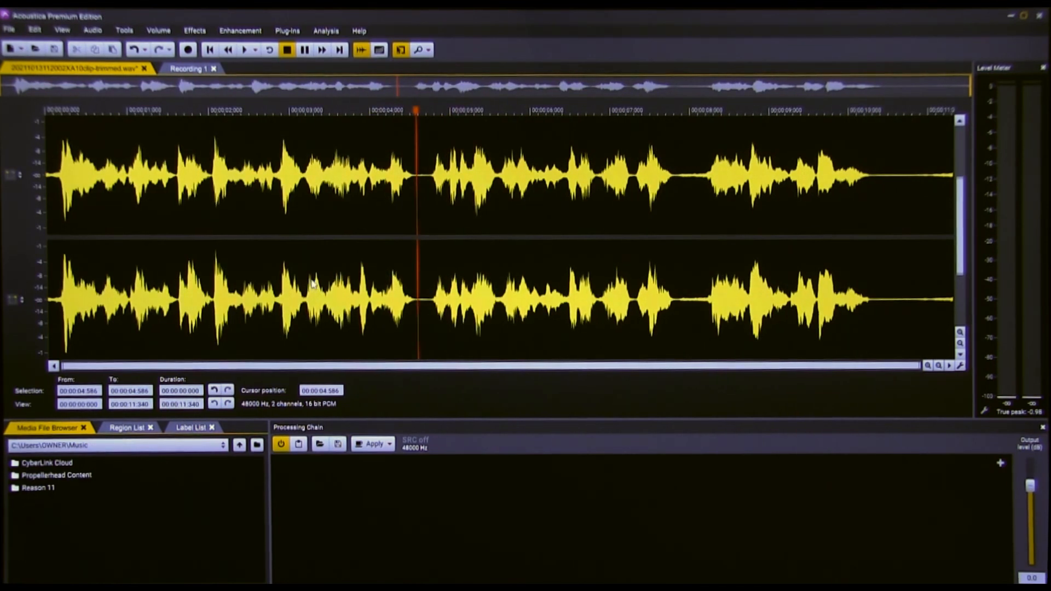
click(244, 49)
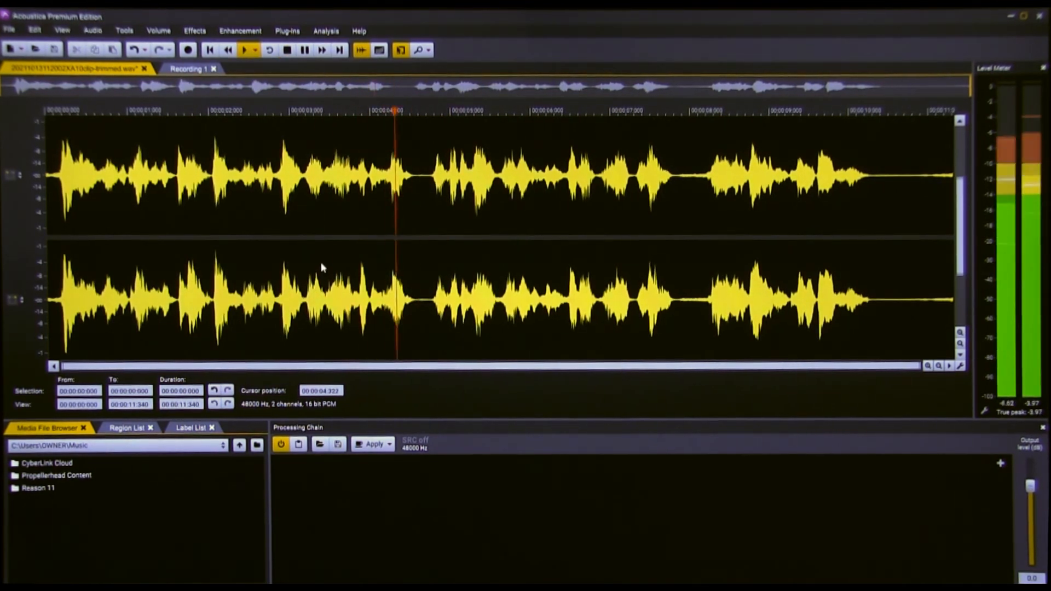
click(245, 49)
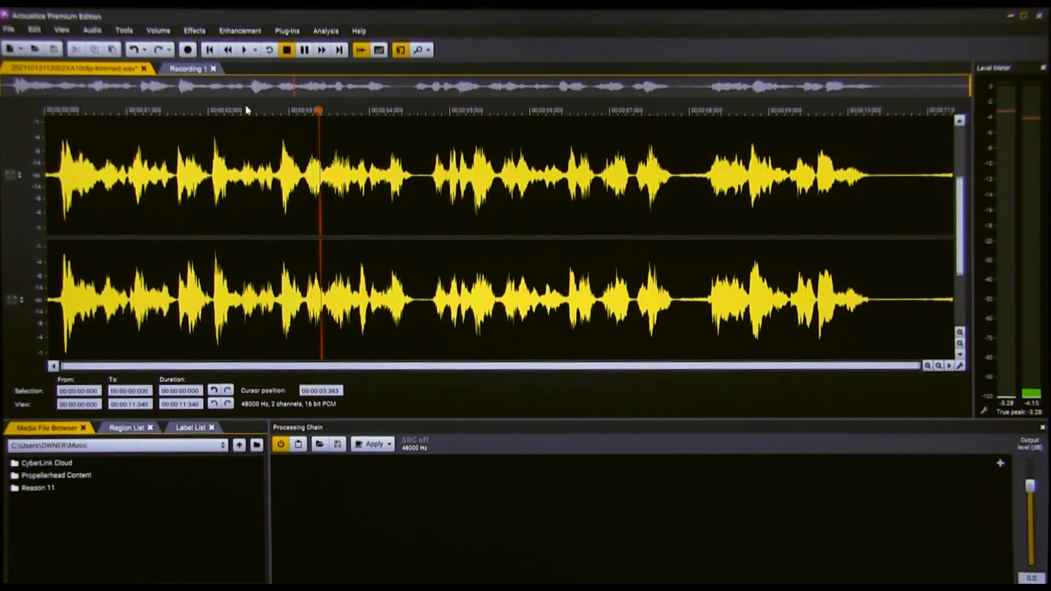
Switch the display to View Spectrogram and play the cleaned recording through
click(62, 31)
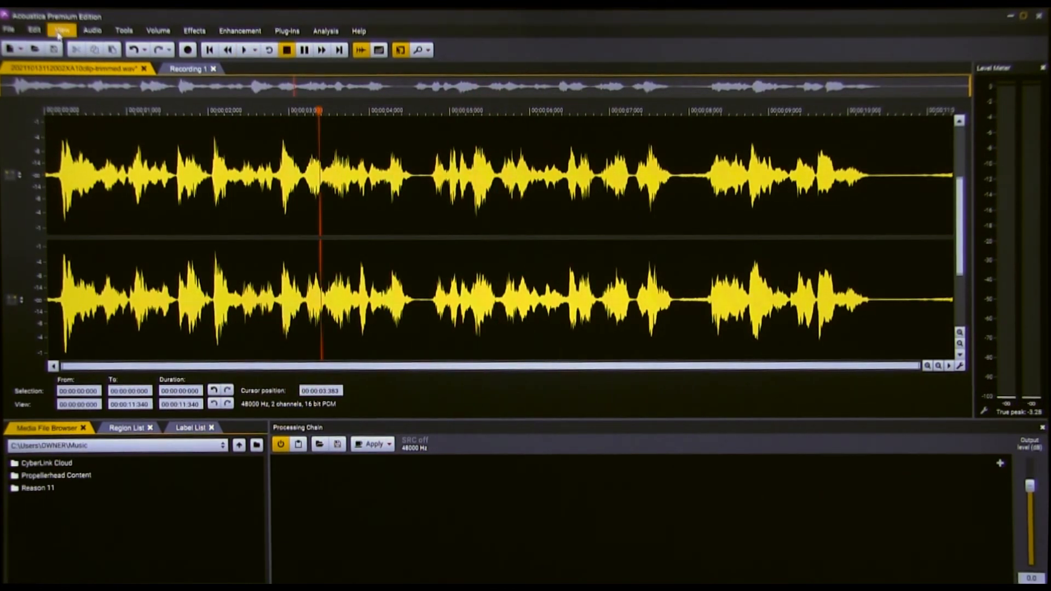
click(61, 31)
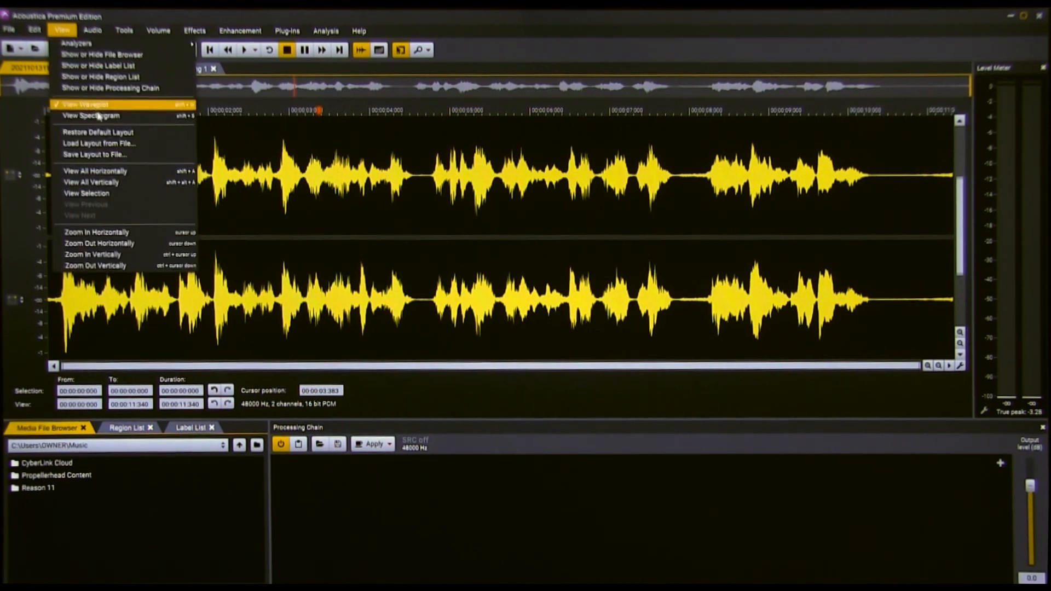
click(91, 115)
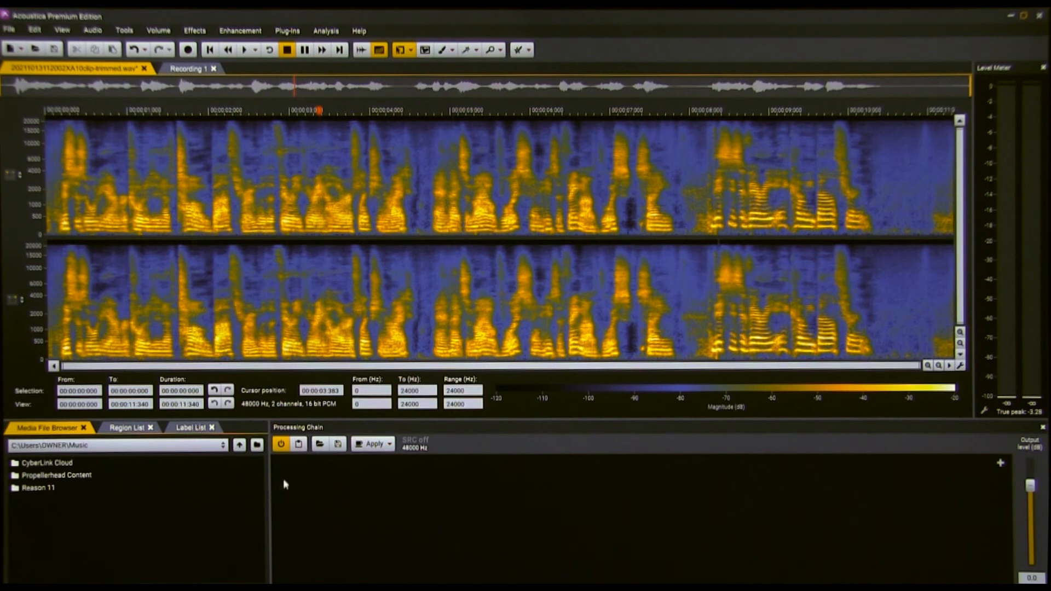
click(245, 49)
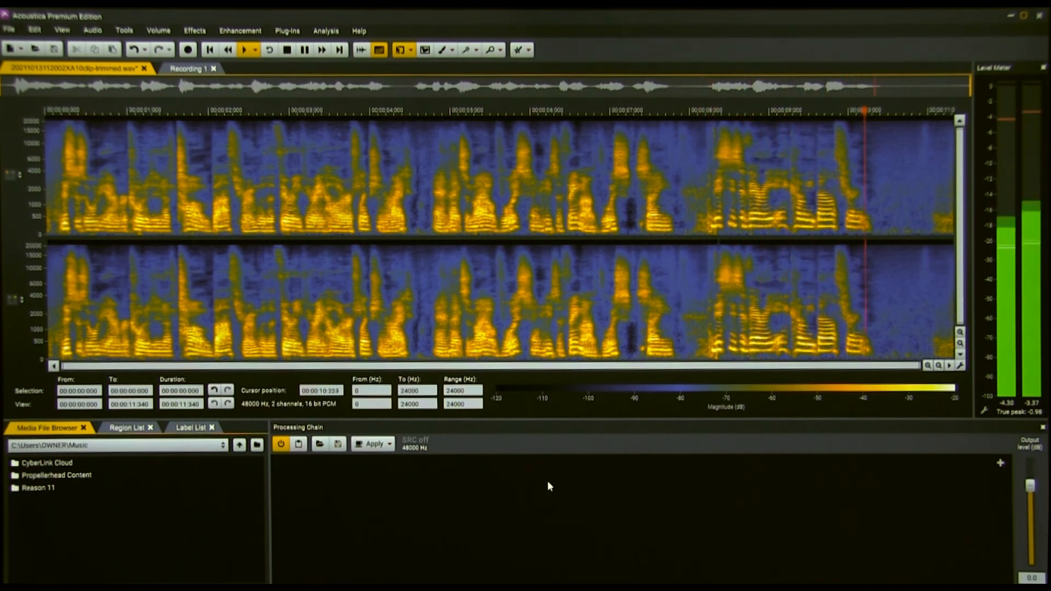
click(285, 49)
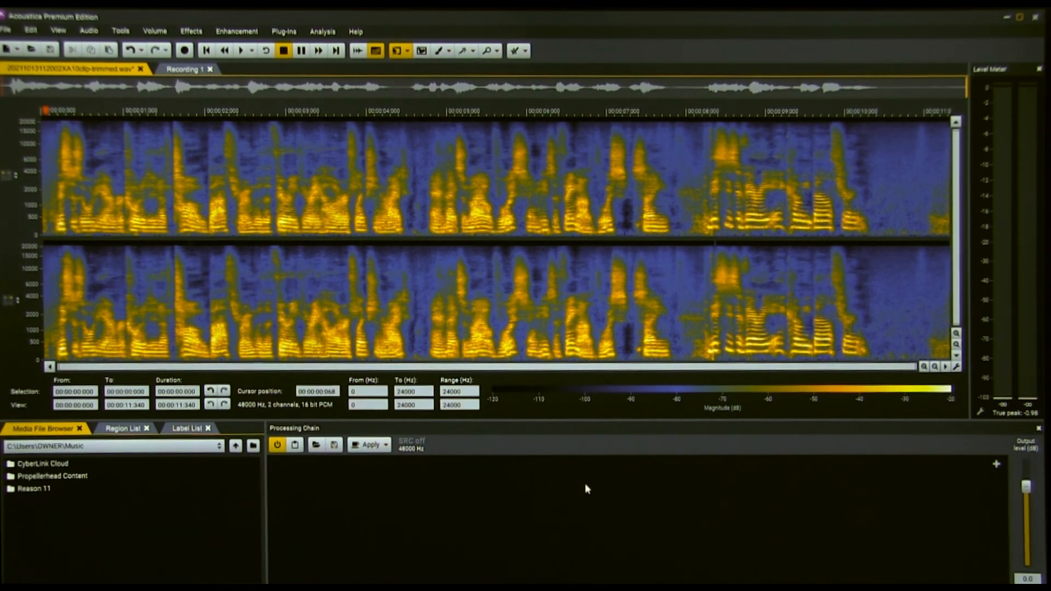
mouse_move(58, 31)
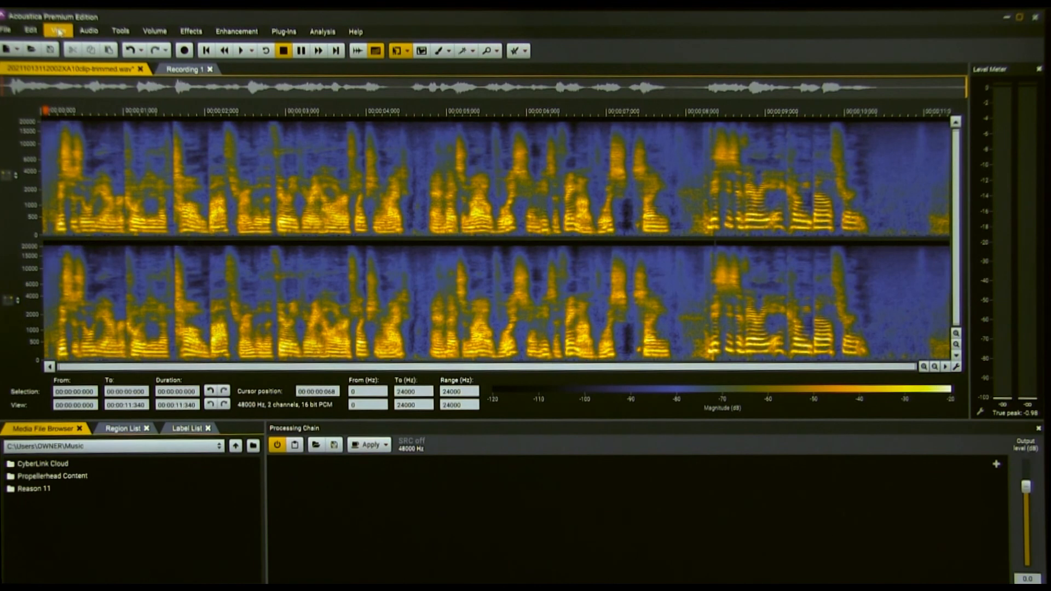